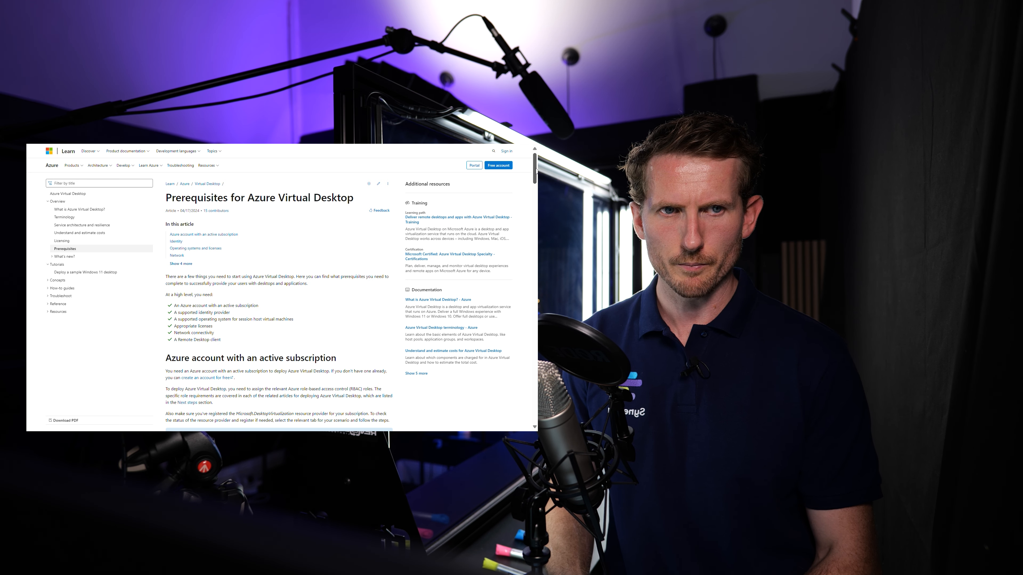
# Step: Scroll the prerequisites article past the Azure account and resource provider steps to the Identity heading
pyautogui.scroll(-3)
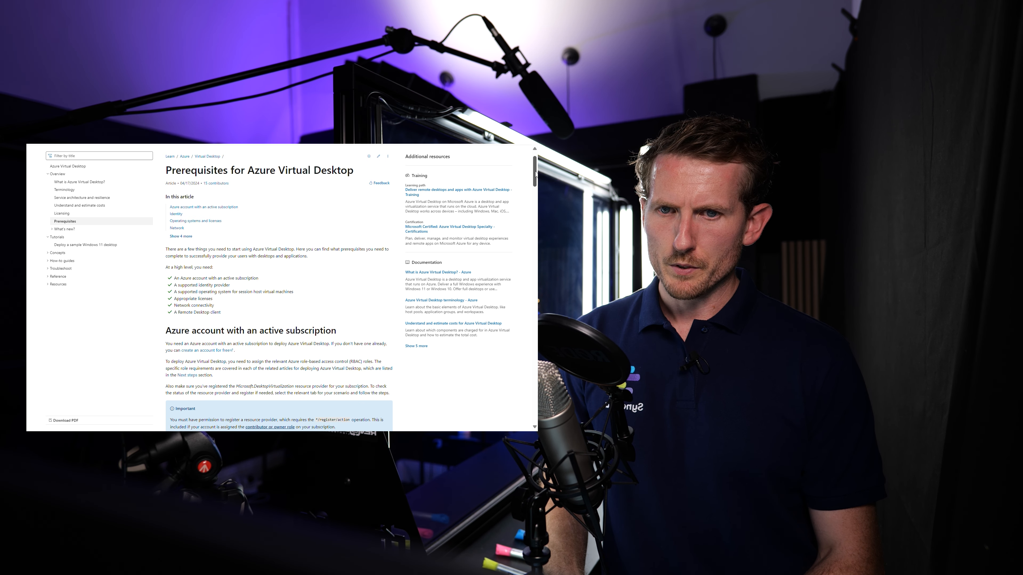
pyautogui.scroll(-3)
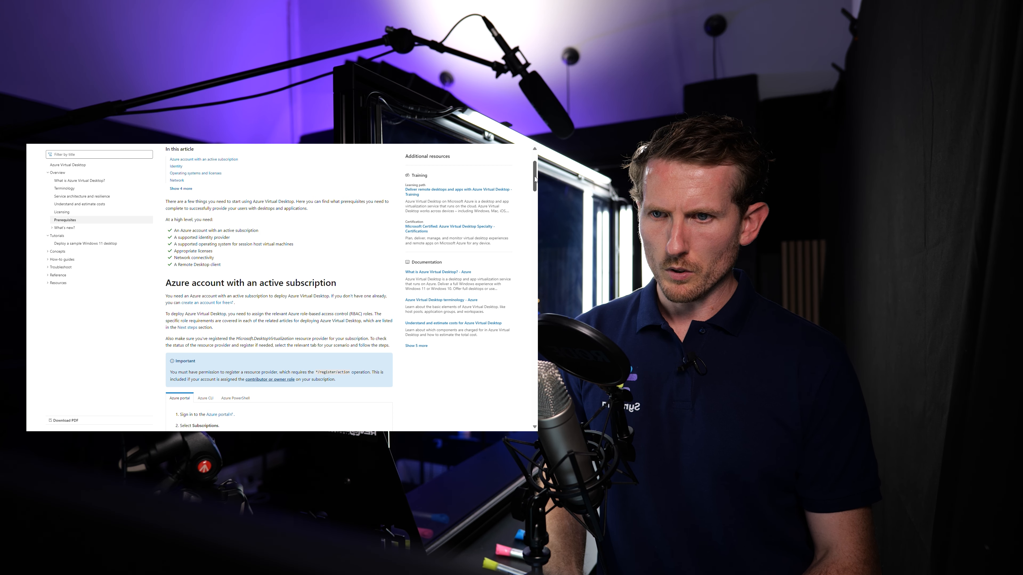
pyautogui.scroll(-3)
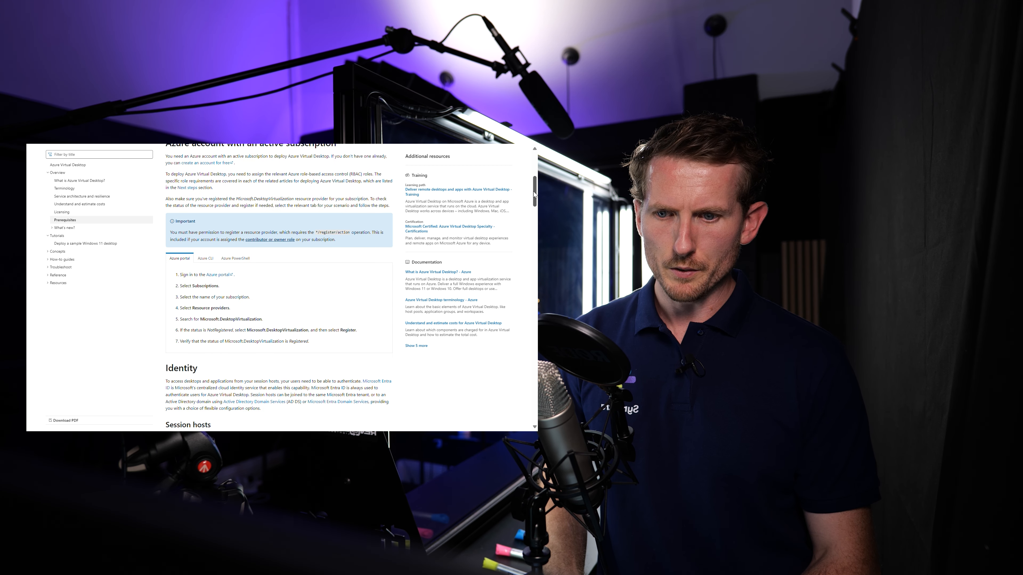
pyautogui.scroll(-3)
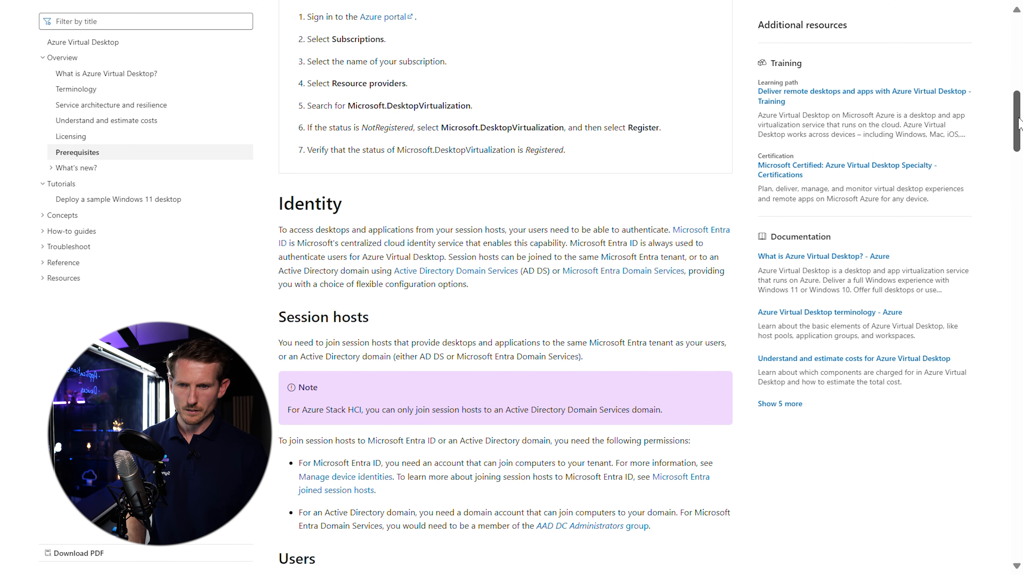
# Step: Scroll through Identity and Session hosts to the Users section and Supported identity scenarios table
pyautogui.scroll(-3)
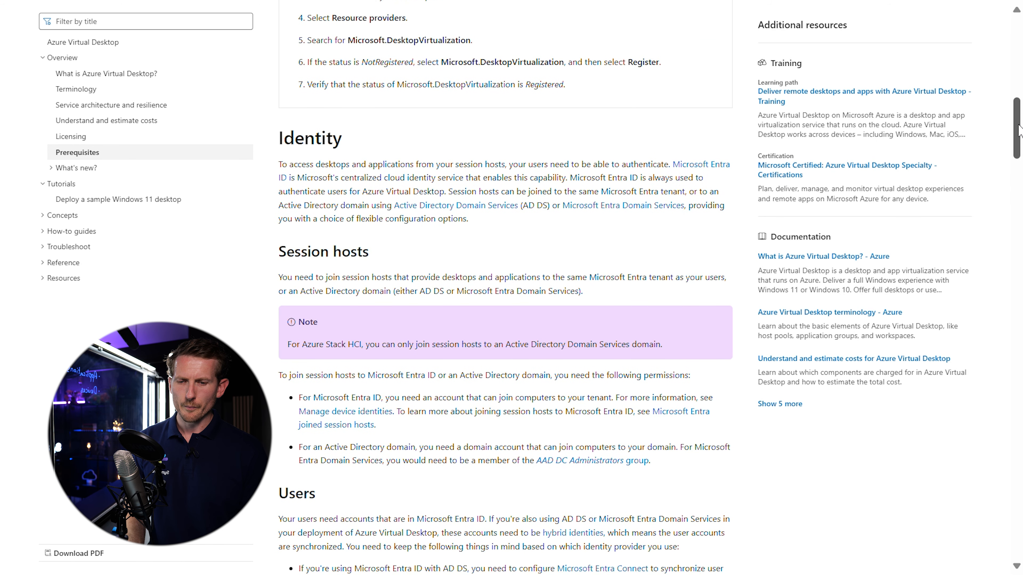
pyautogui.scroll(-3)
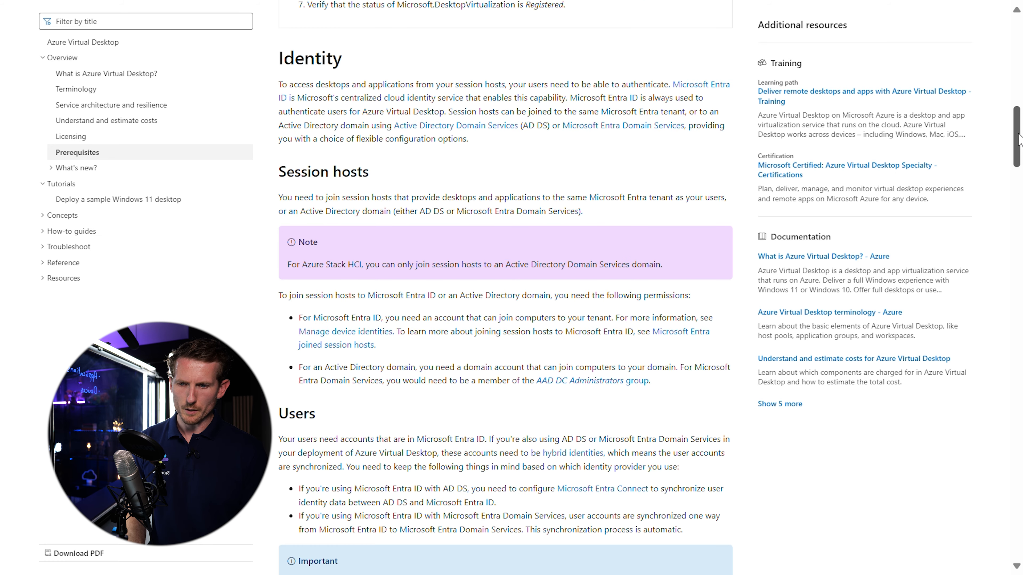
pyautogui.scroll(-3)
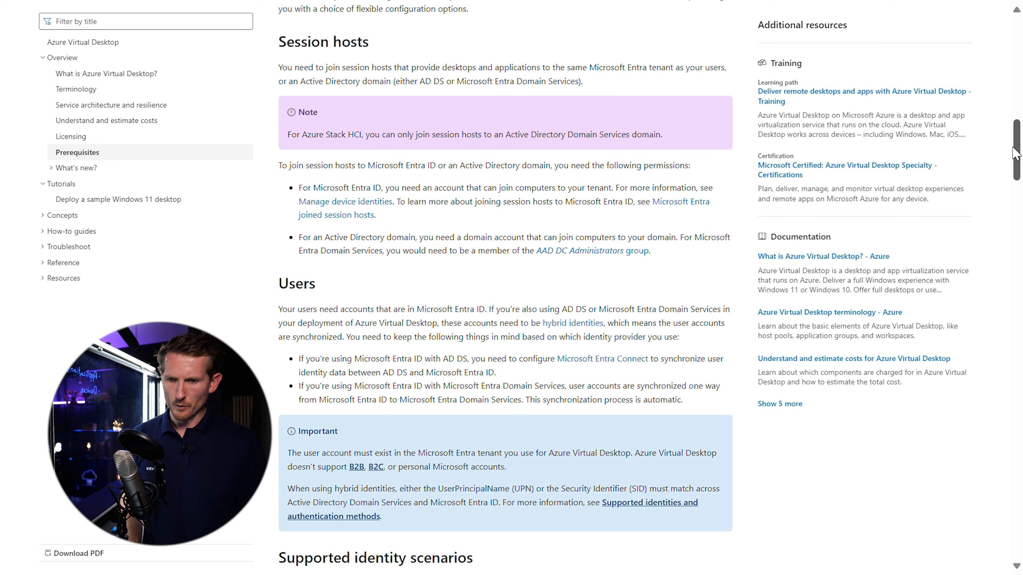
pyautogui.scroll(-3)
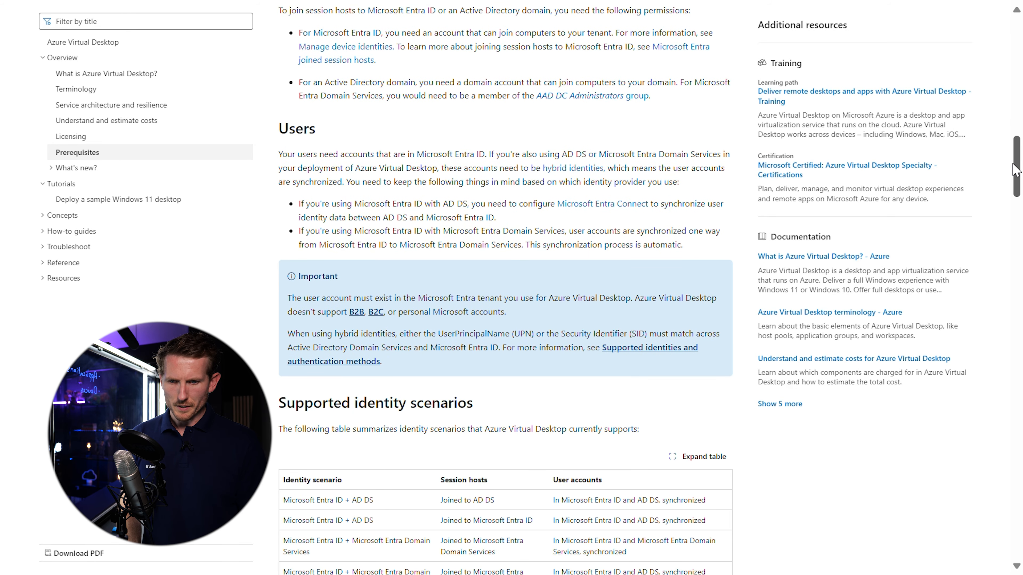
pyautogui.scroll(-3)
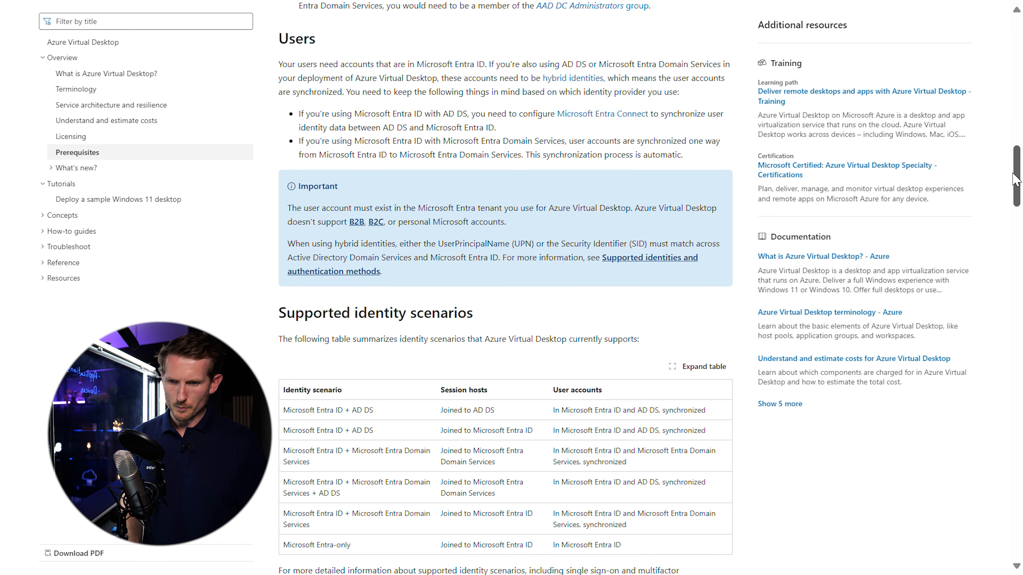
pyautogui.scroll(-3)
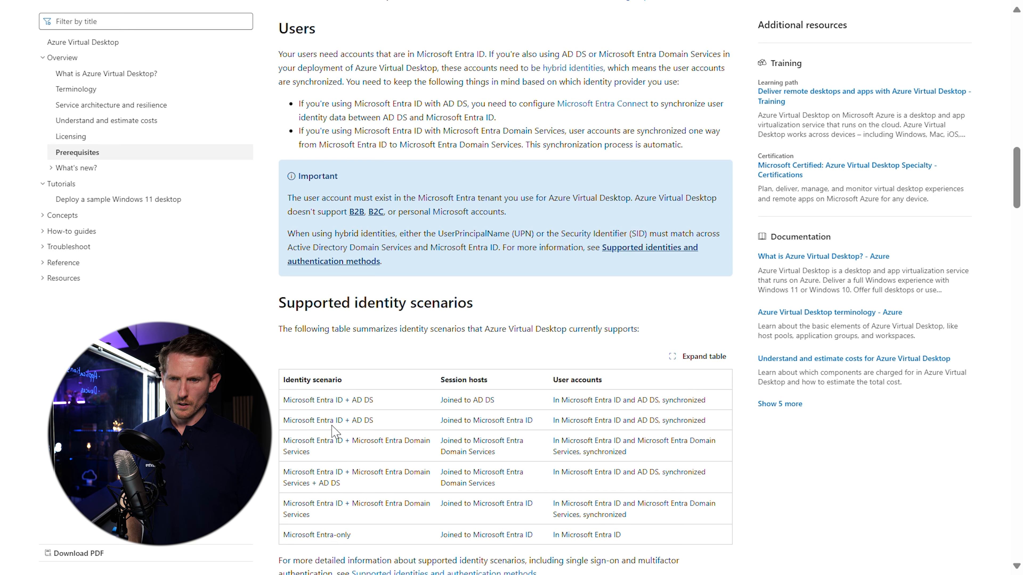
pyautogui.moveTo(312, 436)
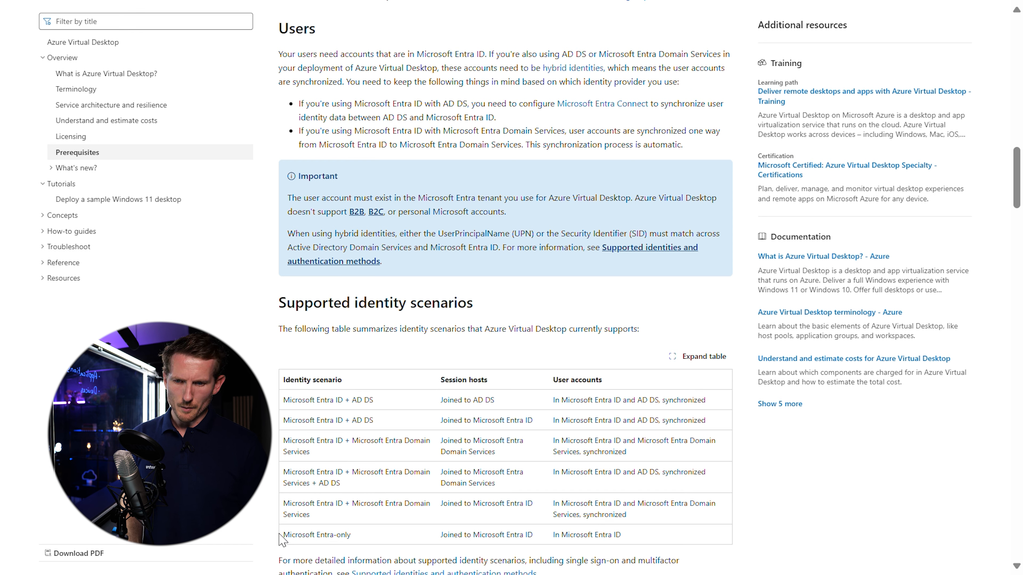
pyautogui.moveTo(279, 535); pyautogui.dragTo(566, 560)
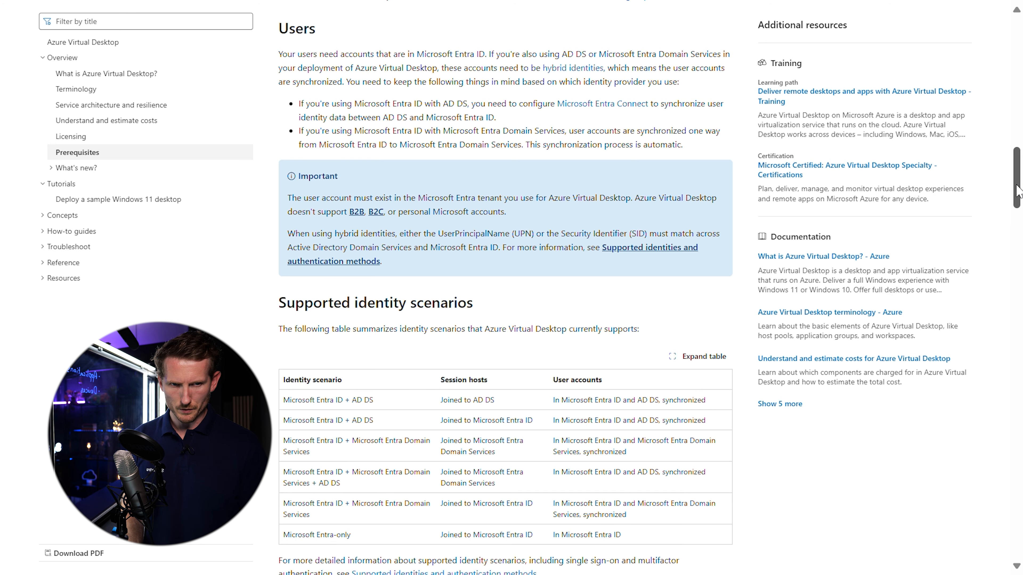
# Step: Scroll past the identity scenarios table to the FSLogix Profile Container and Deployment parameters headings
pyautogui.scroll(-3)
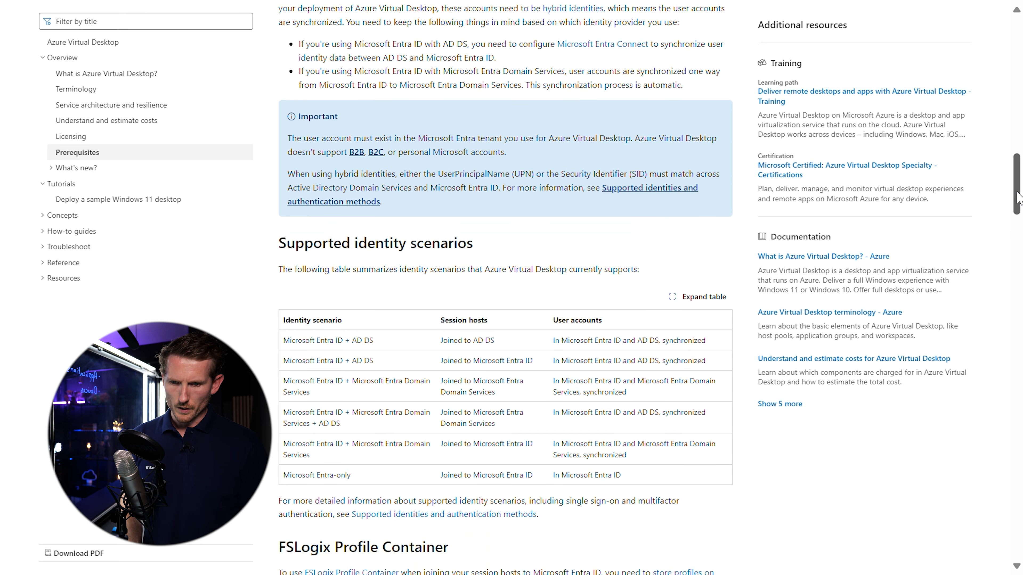
pyautogui.scroll(-3)
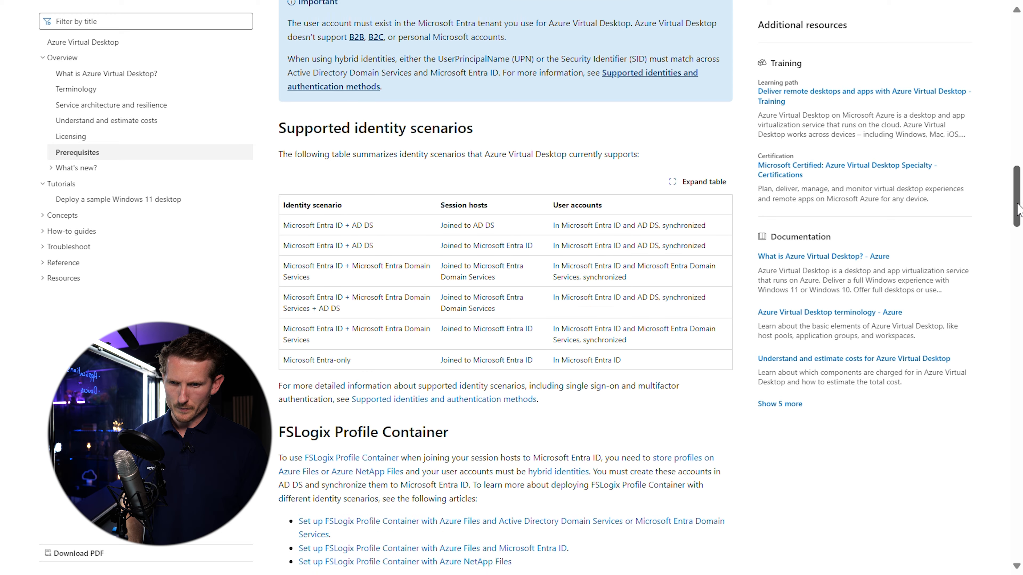
pyautogui.scroll(-3)
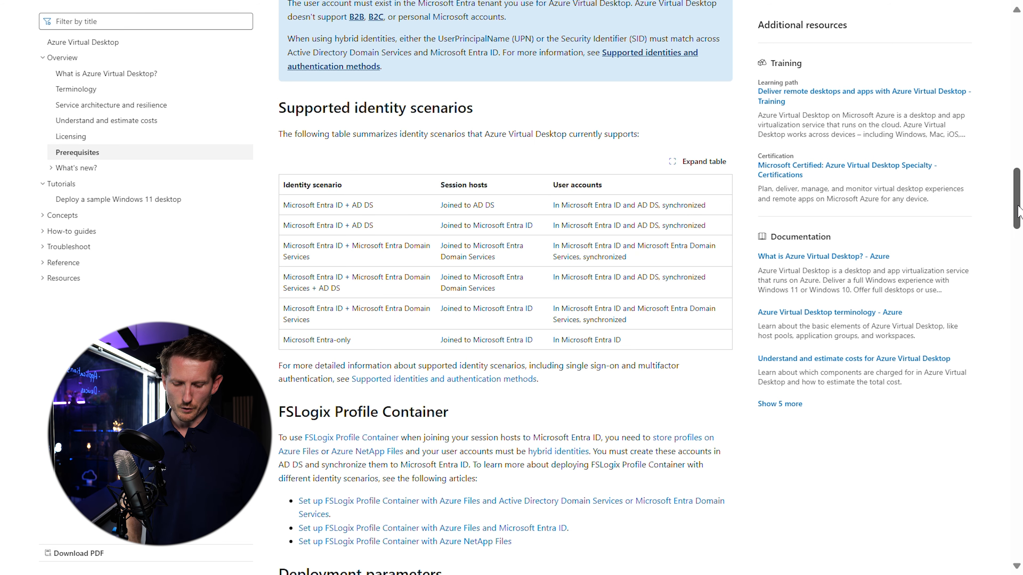
pyautogui.scroll(-3)
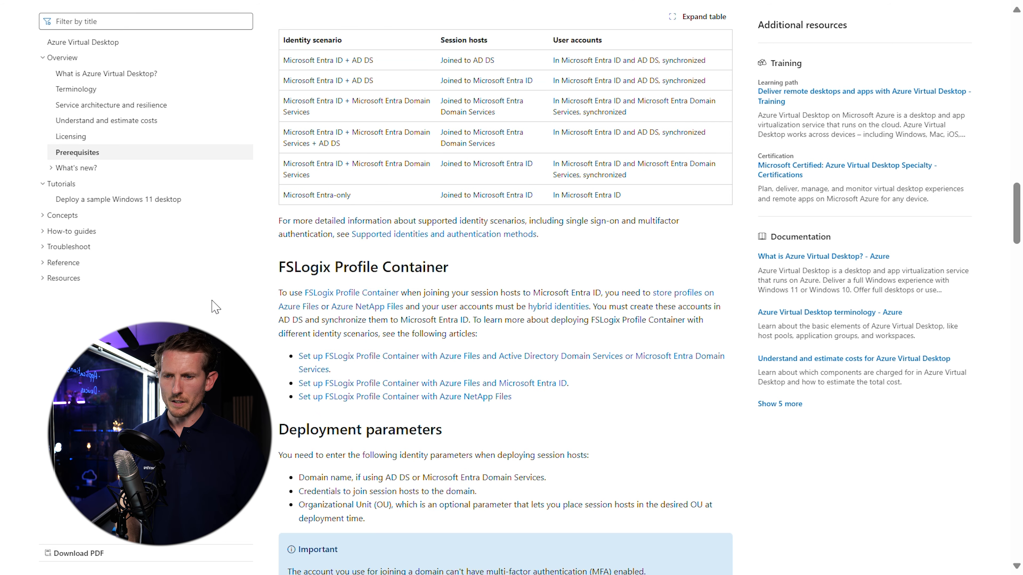
pyautogui.doubleClick(292, 293)
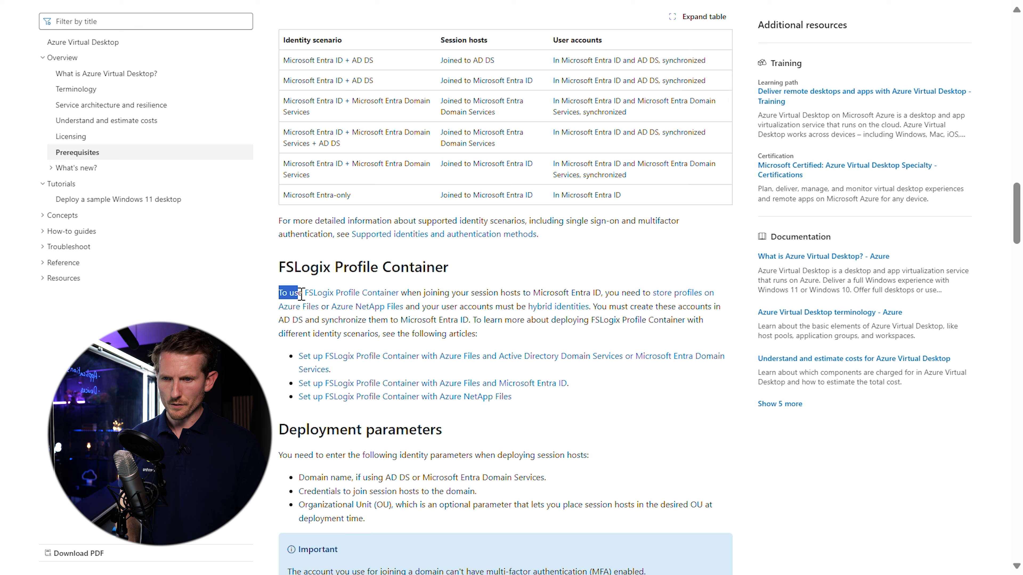
pyautogui.moveTo(279, 292); pyautogui.dragTo(456, 307)
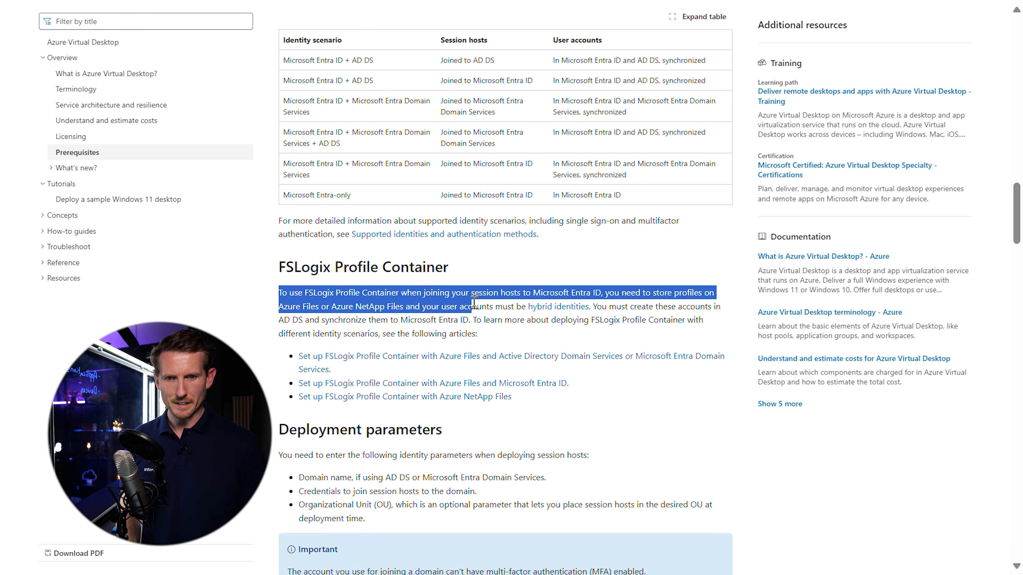
pyautogui.click(468, 306)
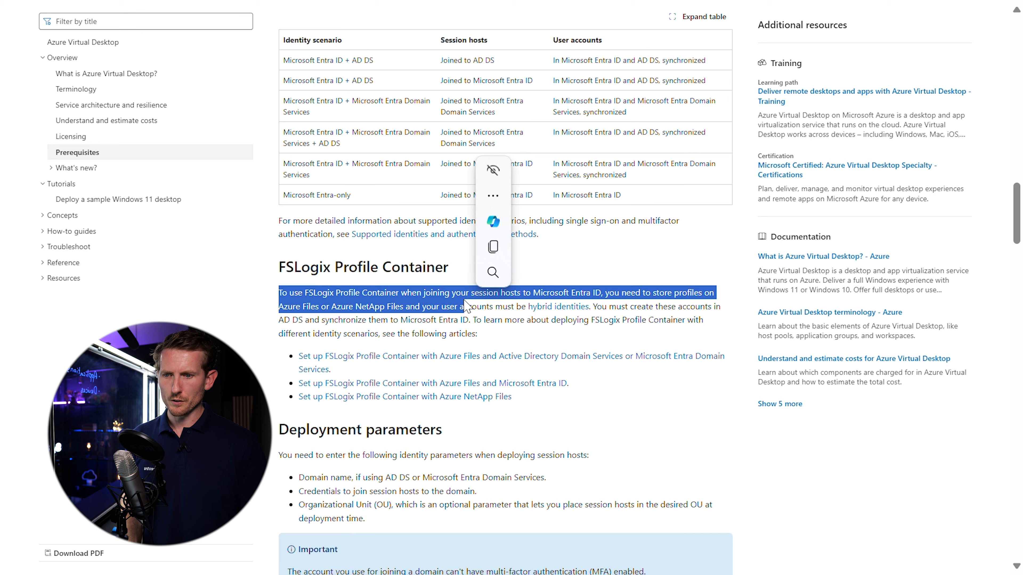
pyautogui.click(492, 308)
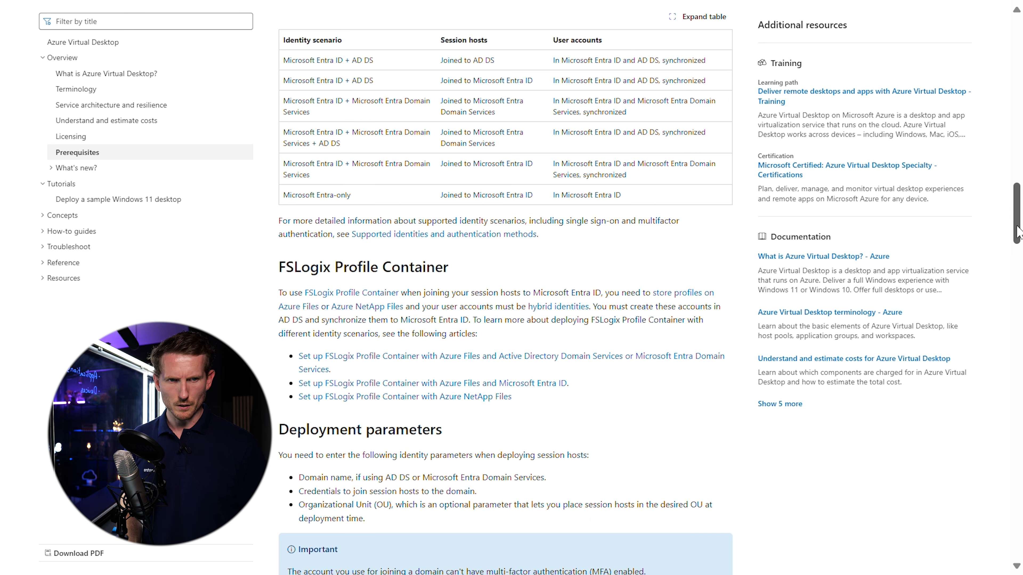
# Step: Scroll down to the MFA Important note and the Operating systems and licenses heading
pyautogui.scroll(-3)
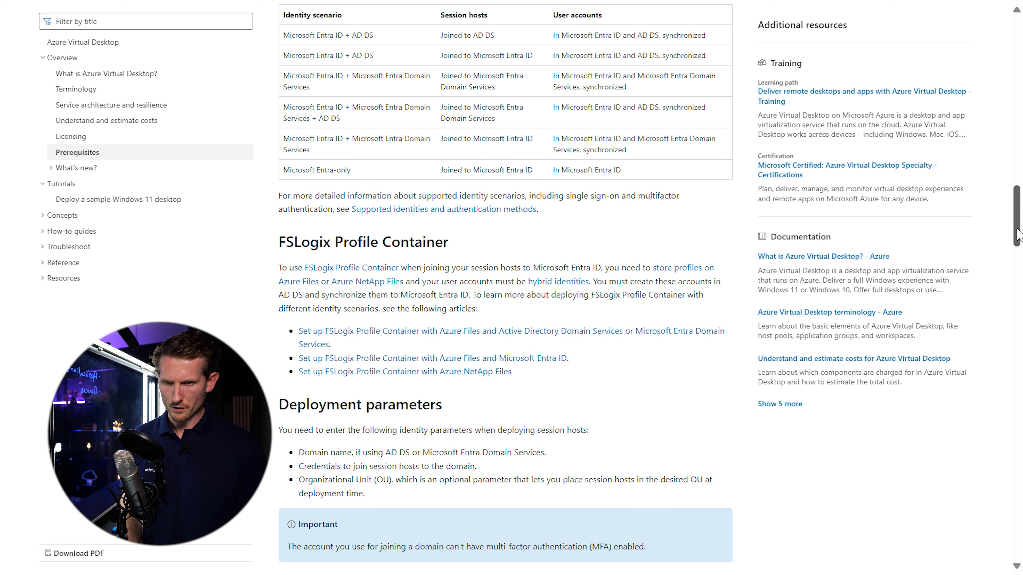
pyautogui.scroll(-3)
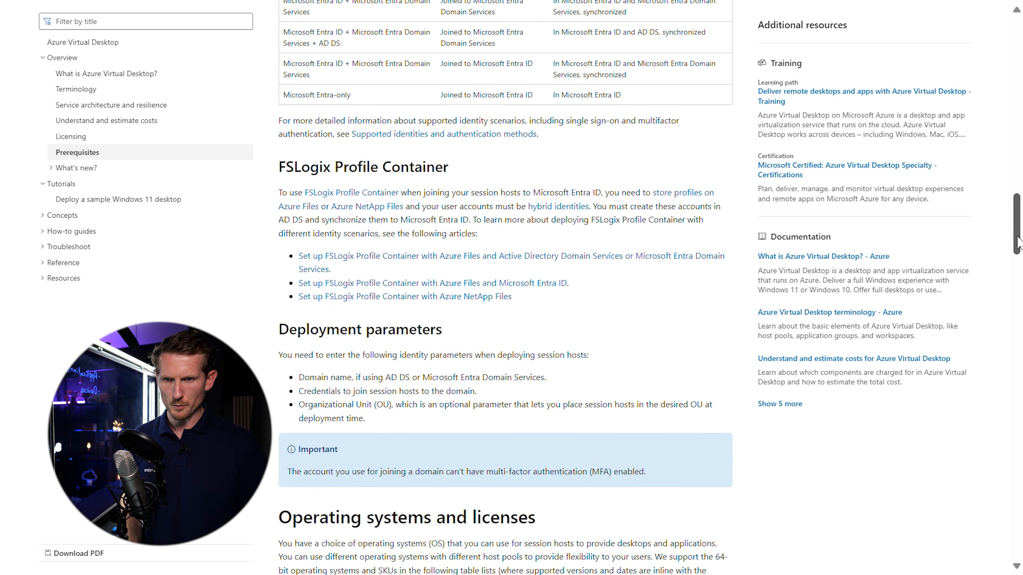
pyautogui.scroll(-3)
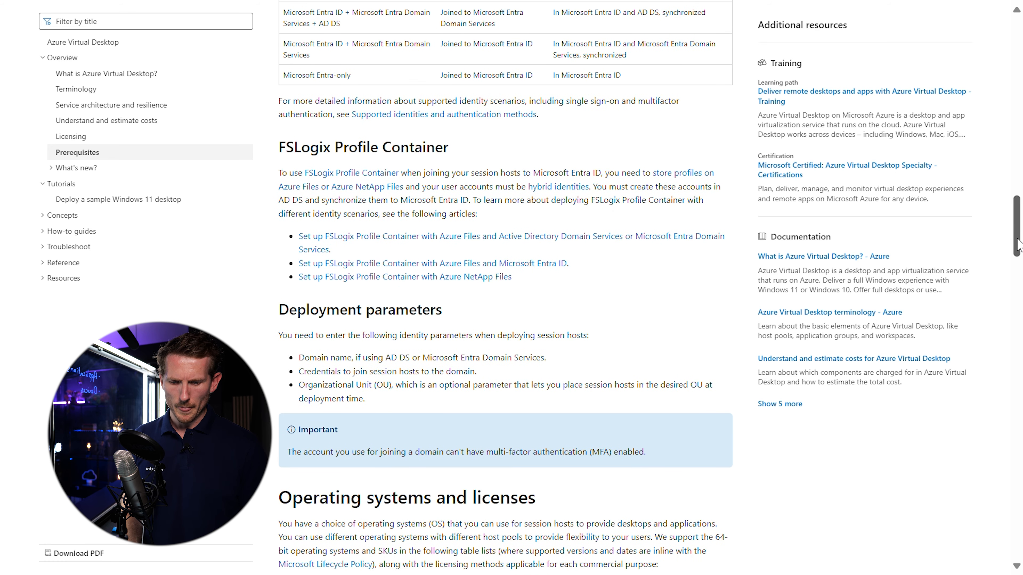